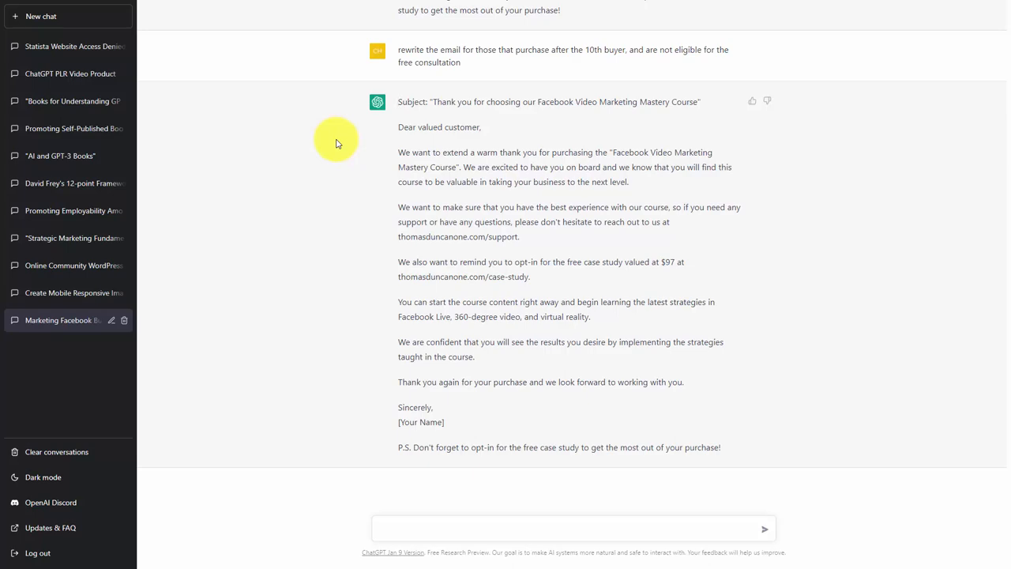
mouse_move(338, 147)
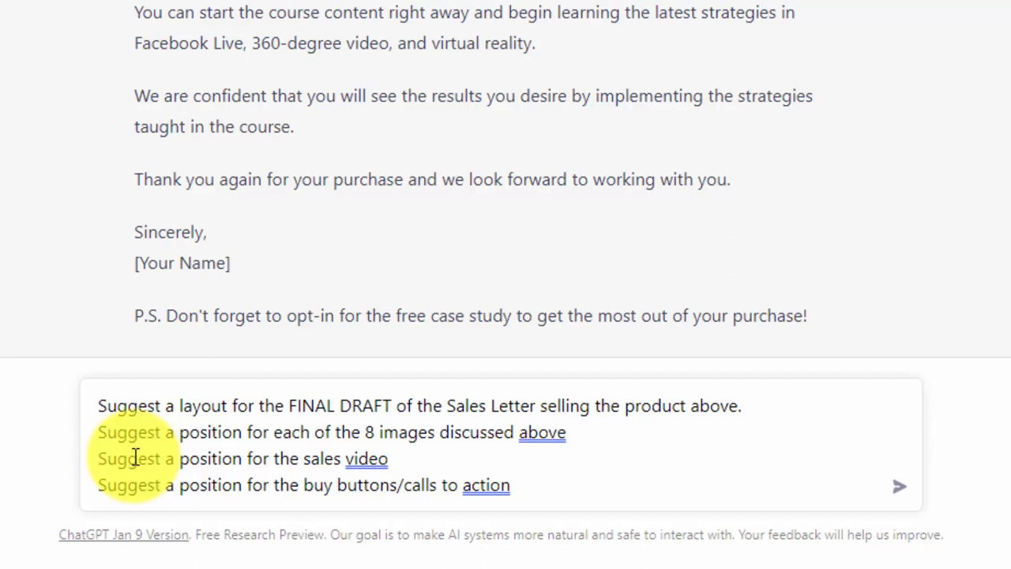
Send the request for a final-draft layout placing eight images, the sales video and buy buttons.
click(509, 485)
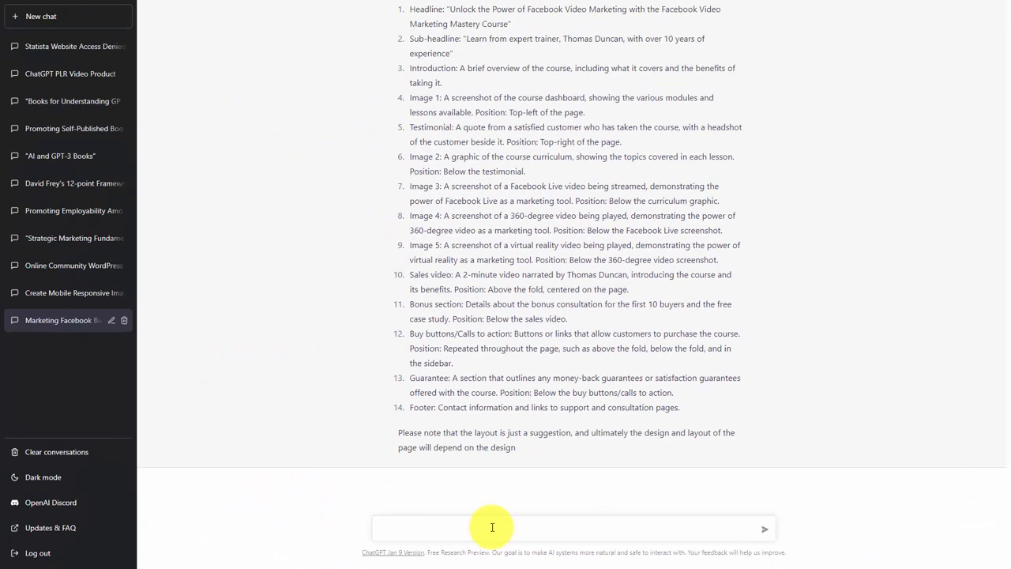
Let the 14-point layout finish generating, then focus the message box for the next prompt.
click(491, 528)
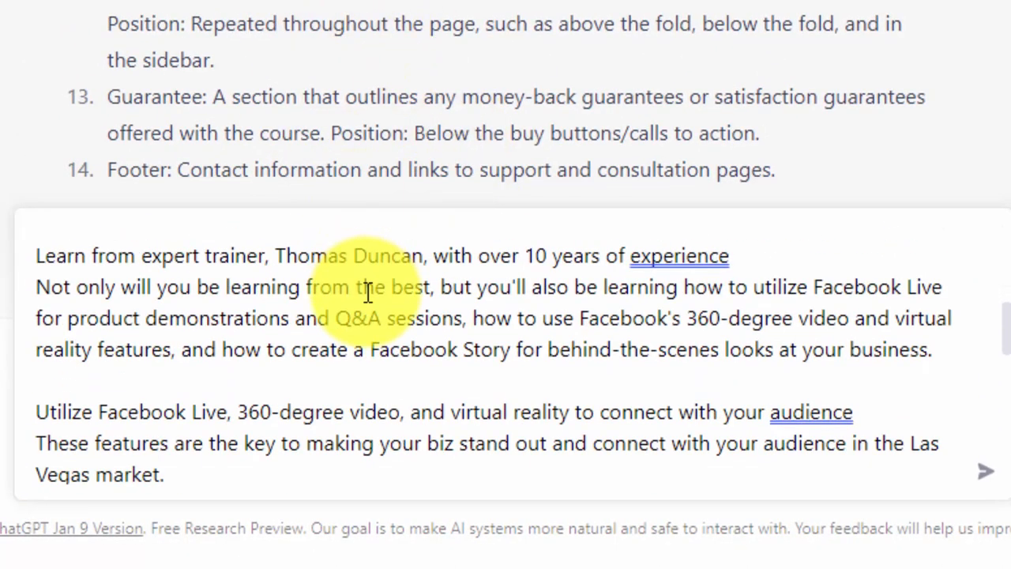
Scroll through the pasted request to put the layout into the full sales letter.
scroll(down, 3)
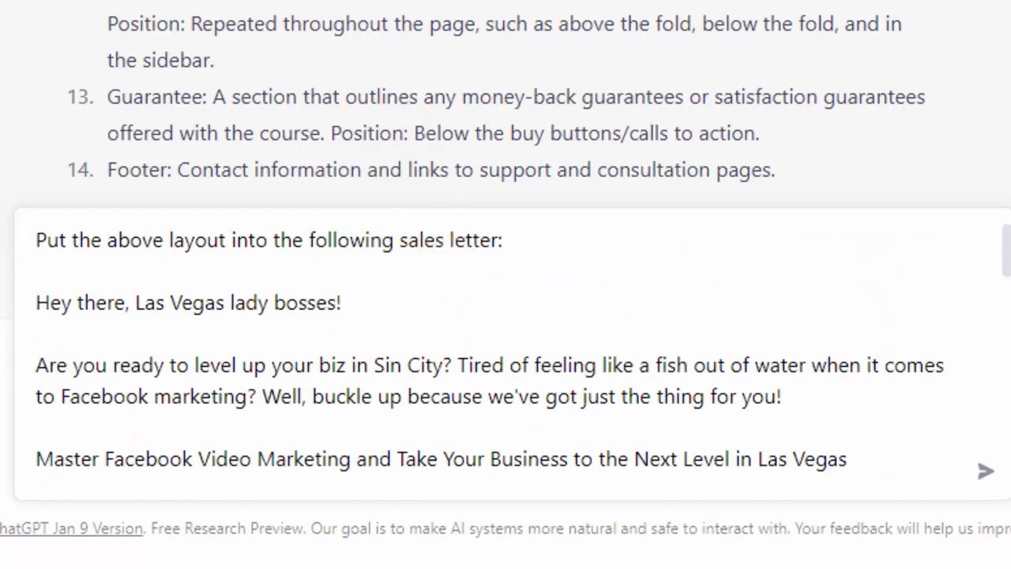
scroll(down, 3)
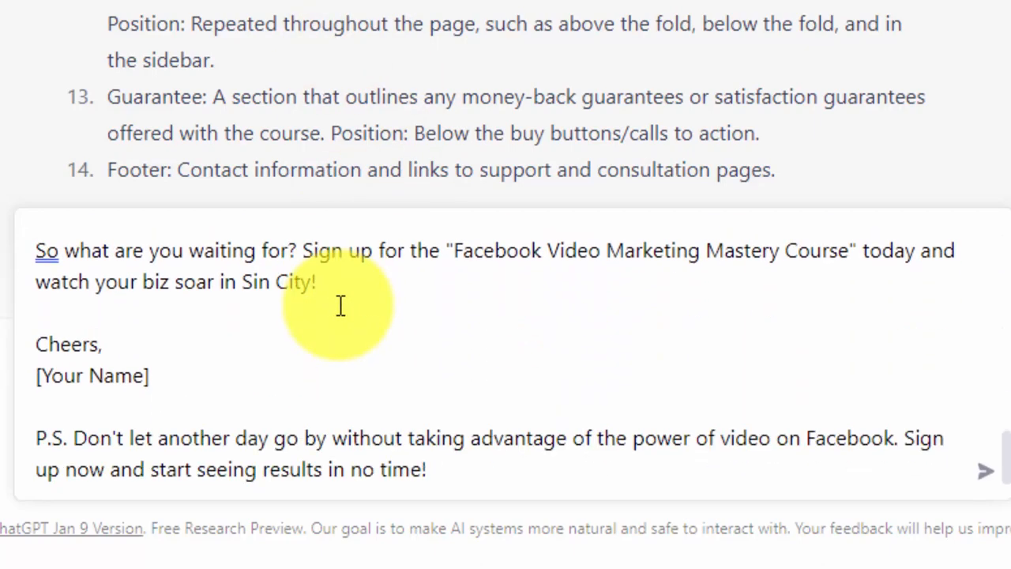
mouse_move(507, 512)
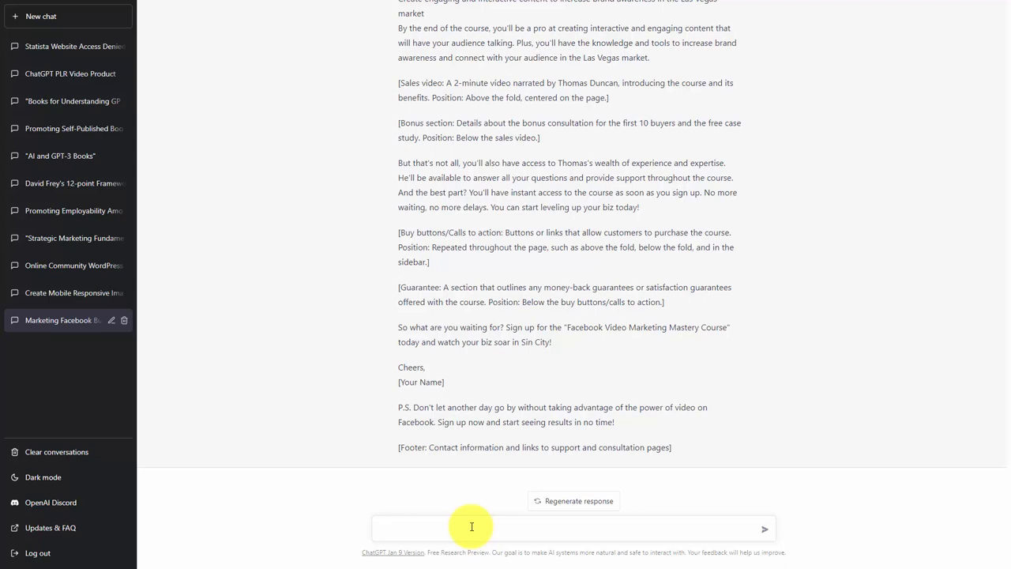
Let the merged sales letter with bracketed layout notes finish, then focus the message box.
click(472, 526)
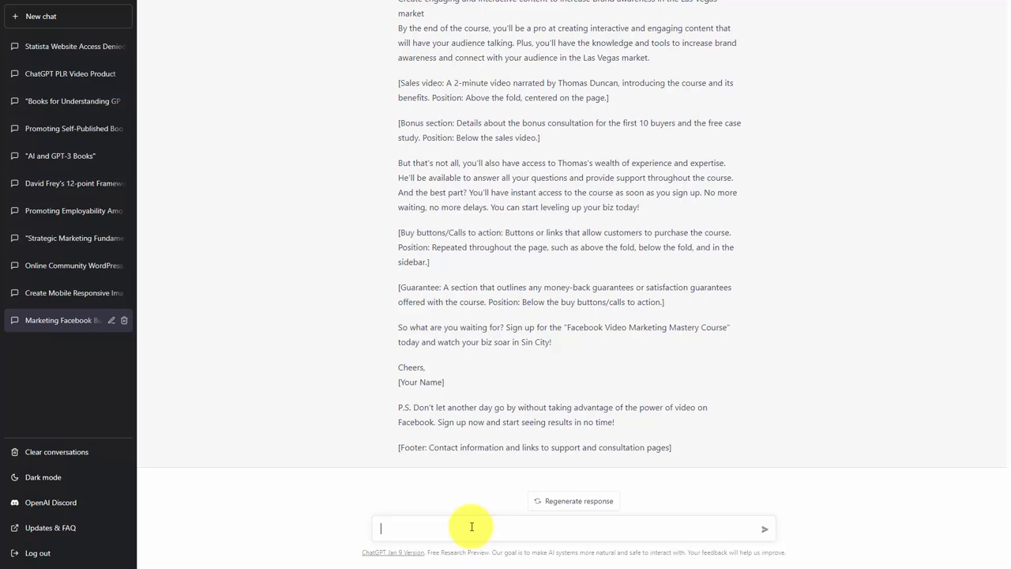